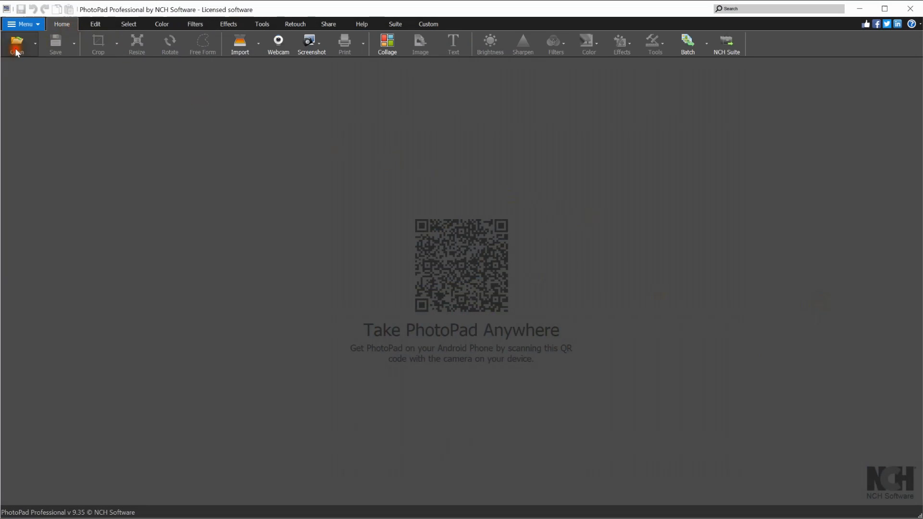
Load the river forest photo and try an Auto Fix layer, then browse the More Effects gallery
left_click(15, 41)
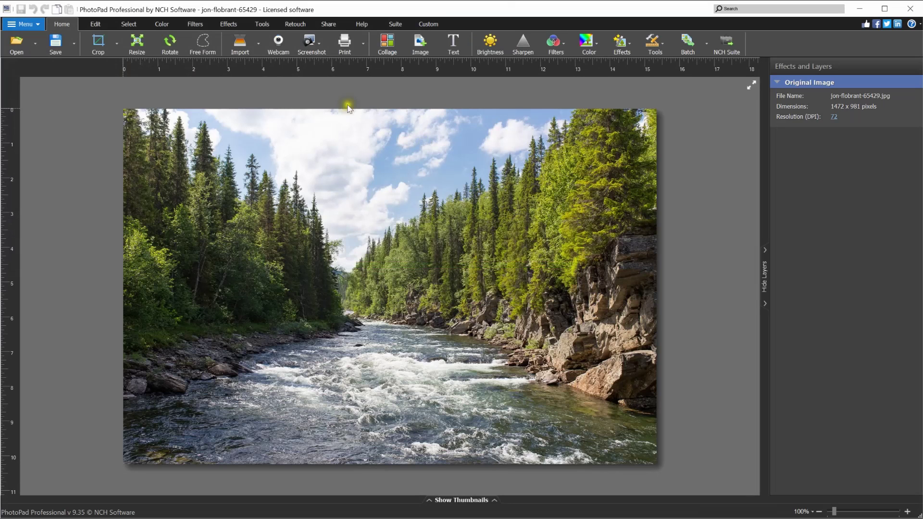
left_click(229, 23)
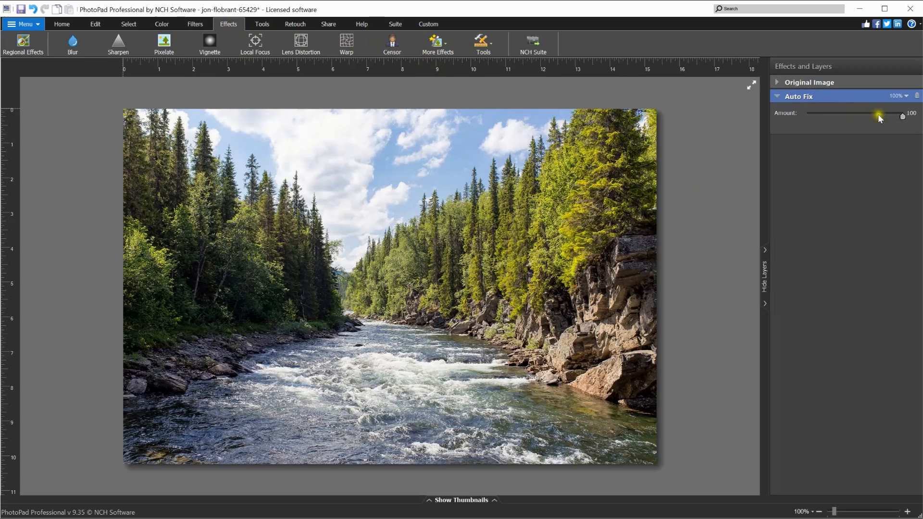
left_click_drag(878, 116, 882, 116)
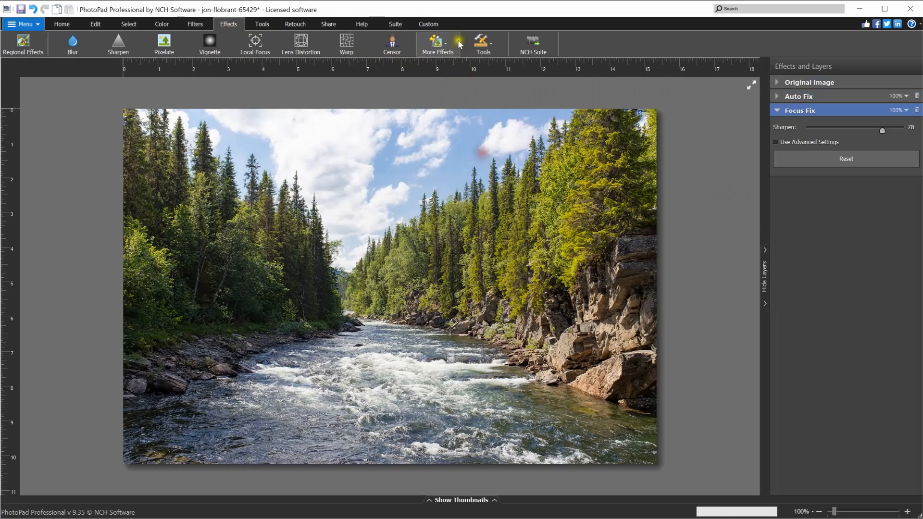
left_click(453, 42)
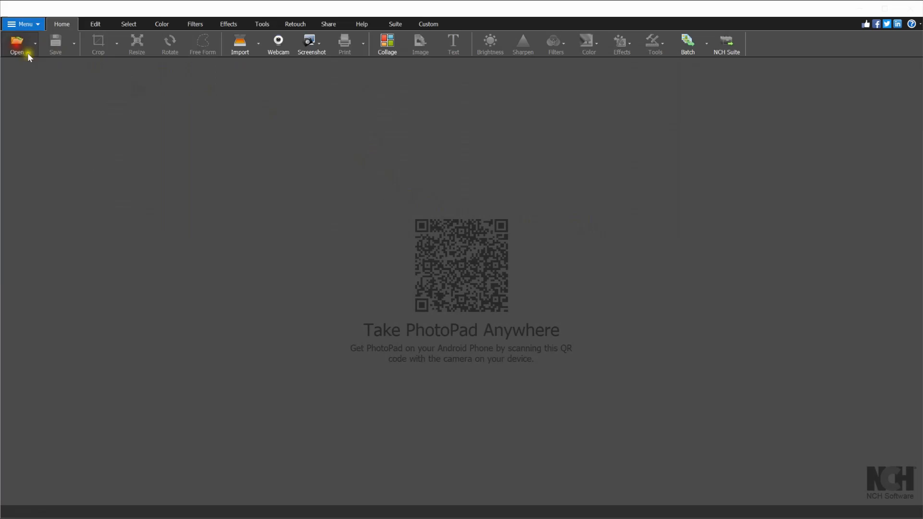
Reopen the photo and add a fresh Auto Fix layer from the More Effects gallery
left_click(17, 41)
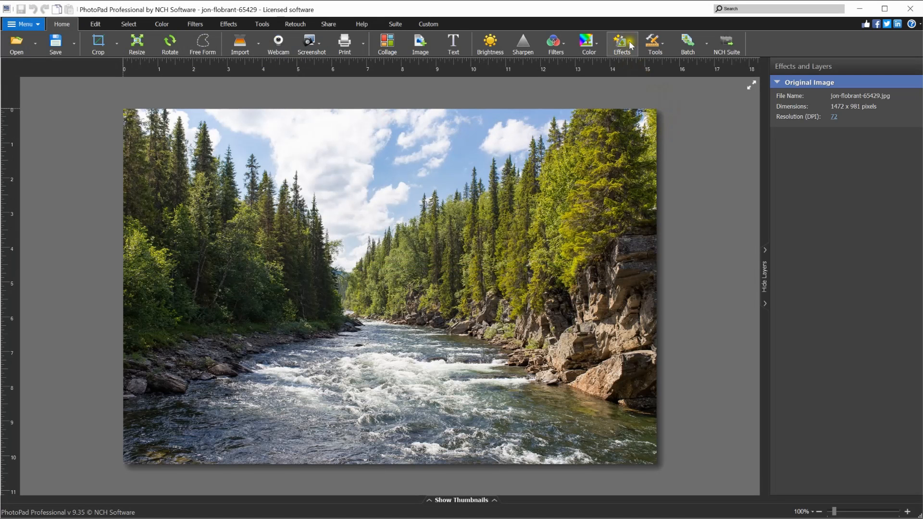
left_click(622, 42)
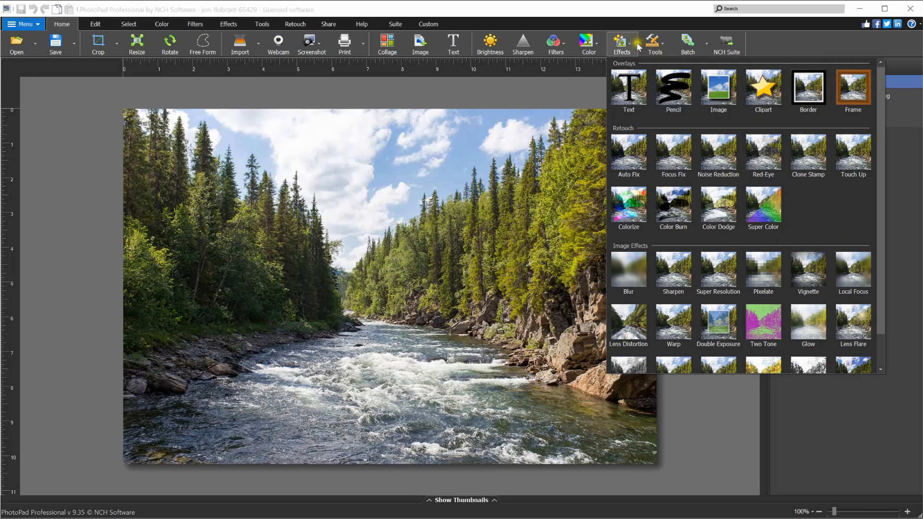
left_click(229, 23)
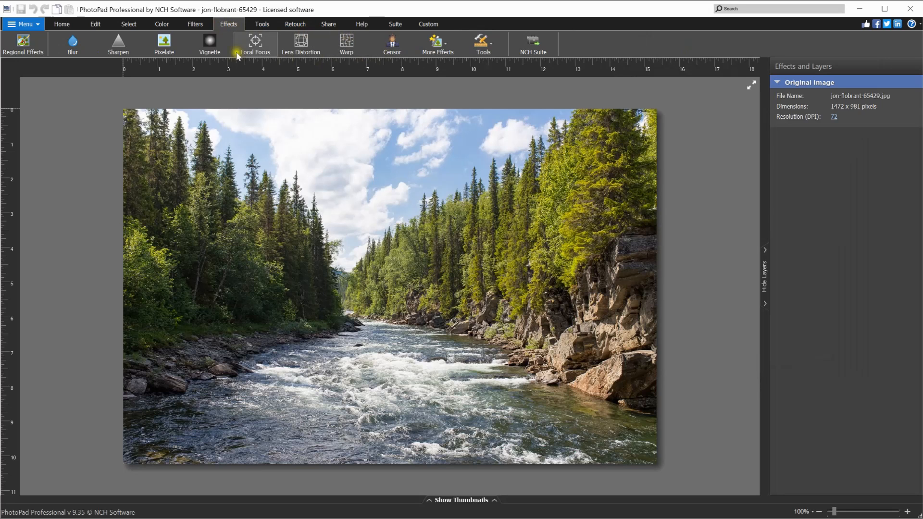
left_click(438, 40)
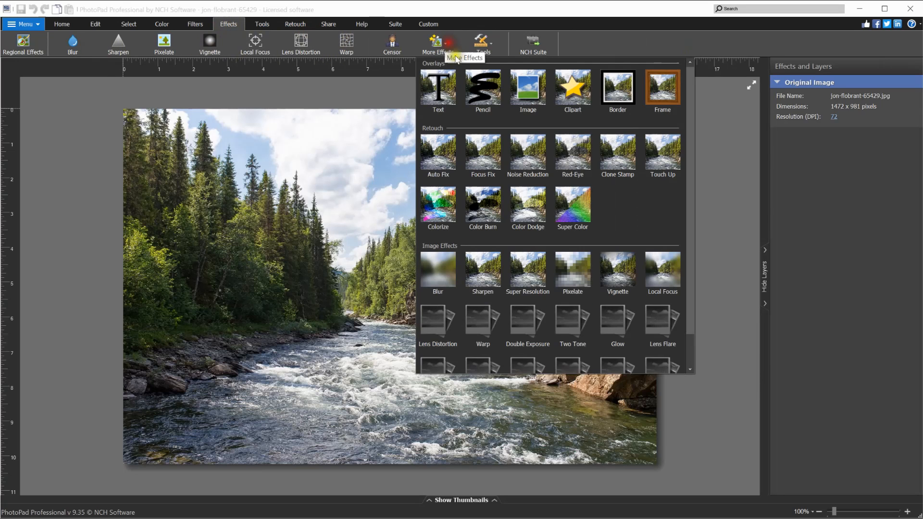
left_click(437, 152)
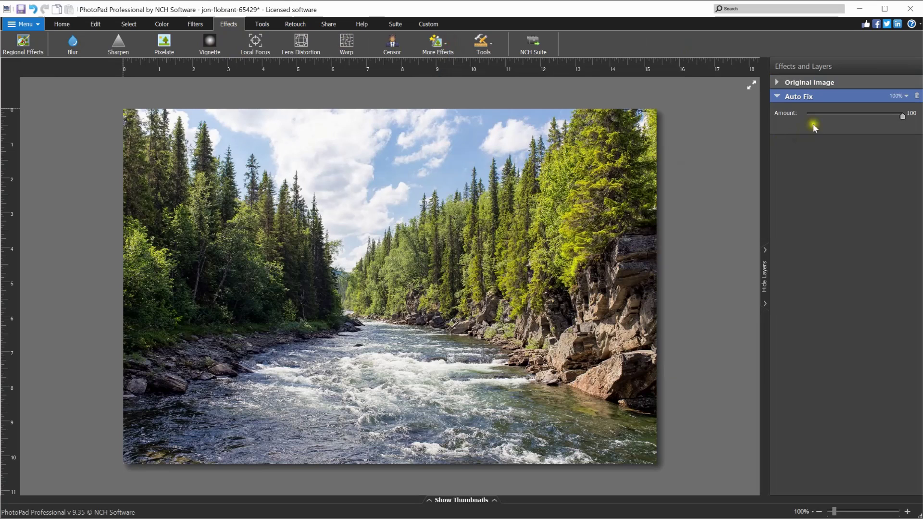
mouse_move(817, 149)
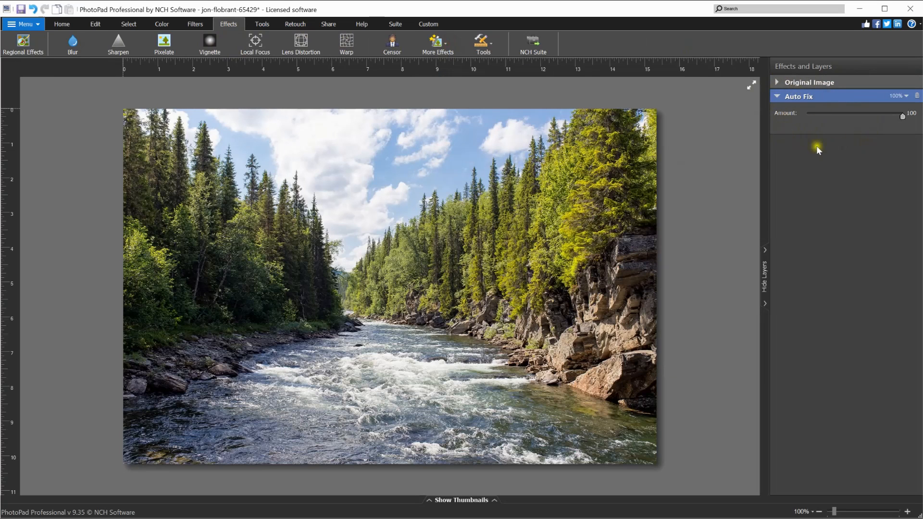
Lower the Auto Fix amount to 78
left_click_drag(903, 116, 896, 116)
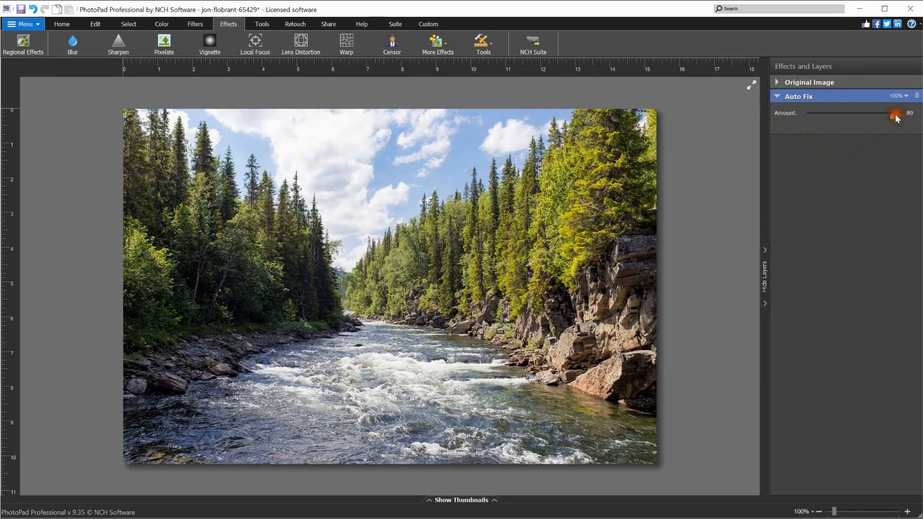
left_click_drag(895, 116, 881, 116)
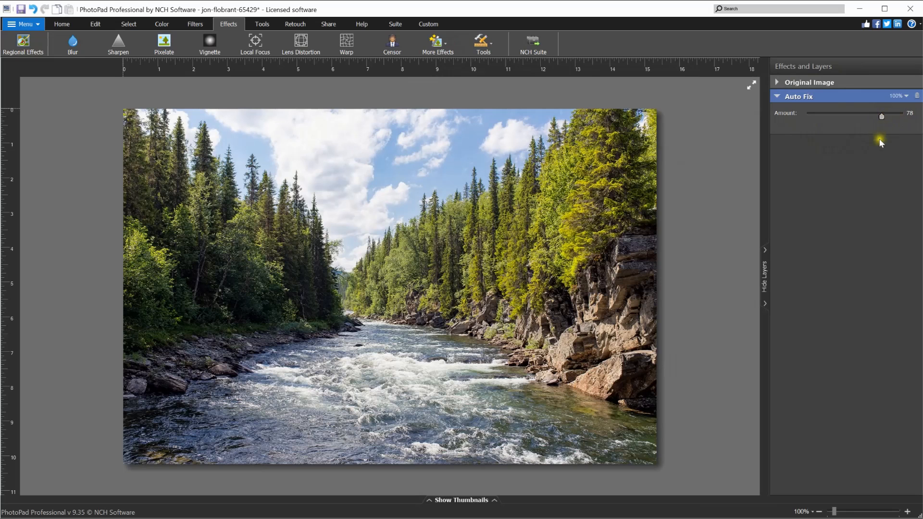
mouse_move(167, 57)
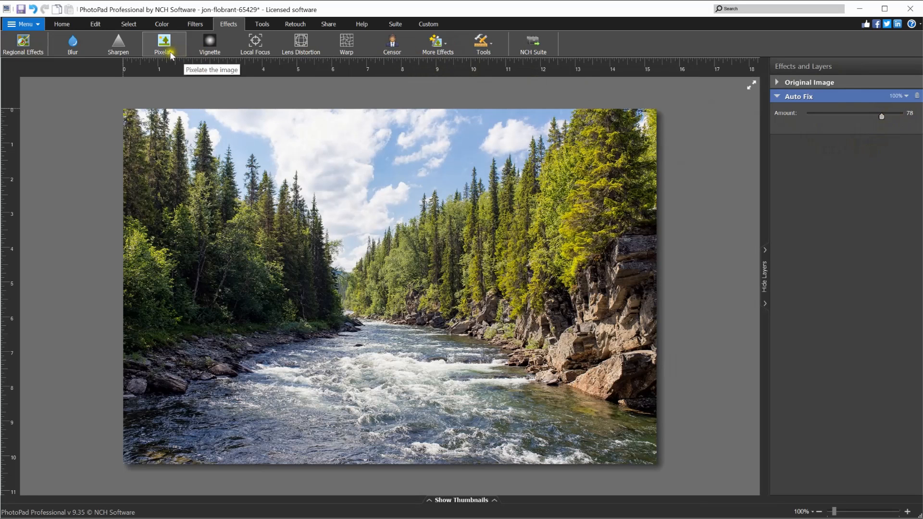
Add Sharpen and Blur layers, then delete them so the photo stays unedited
left_click(116, 42)
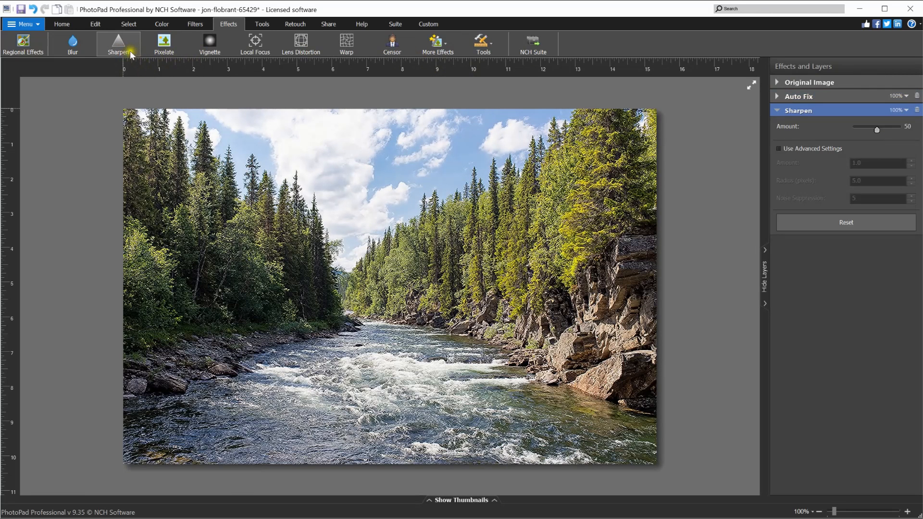
left_click(72, 45)
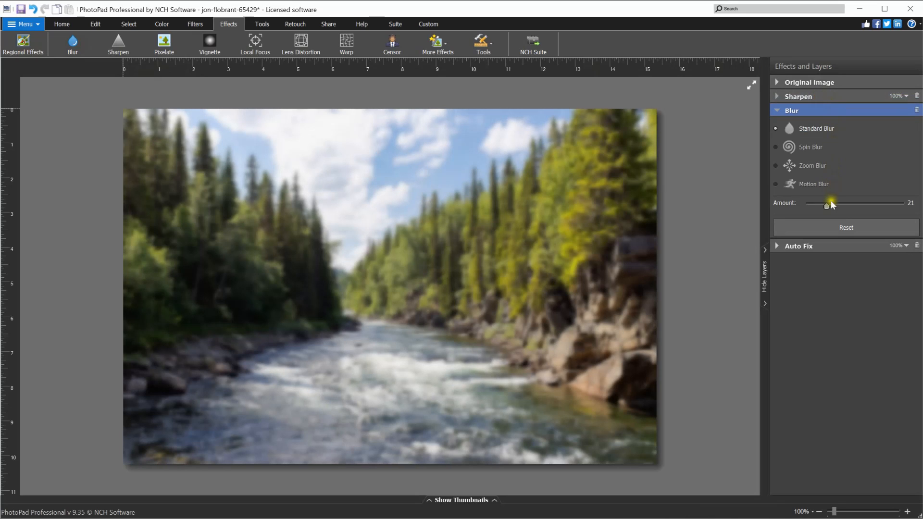
mouse_move(916, 111)
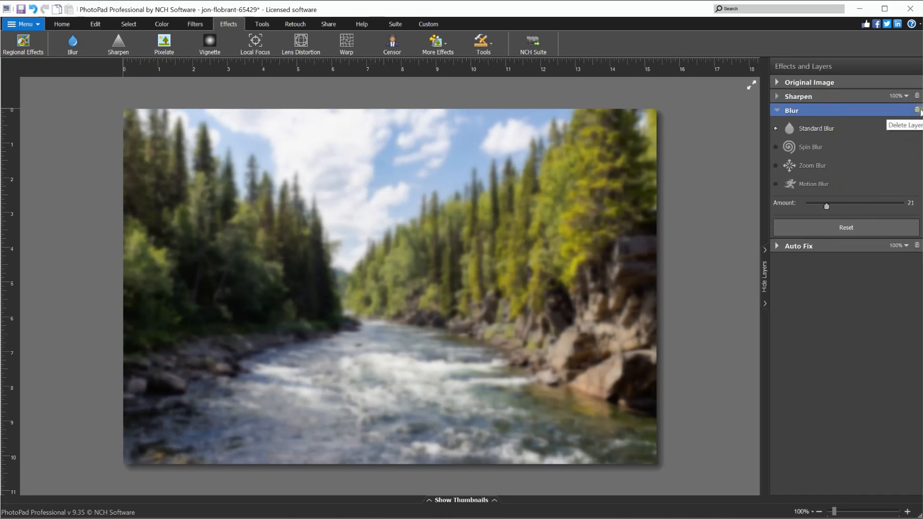
left_click(918, 110)
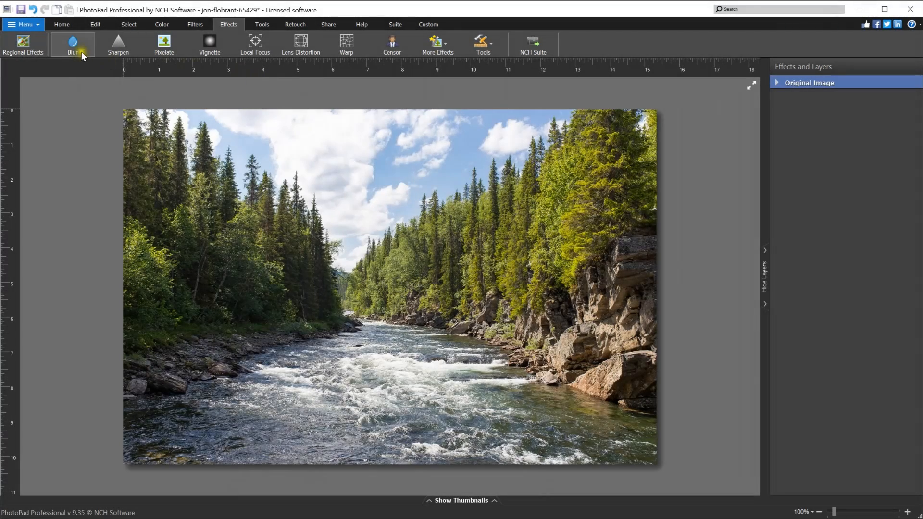
left_click(72, 43)
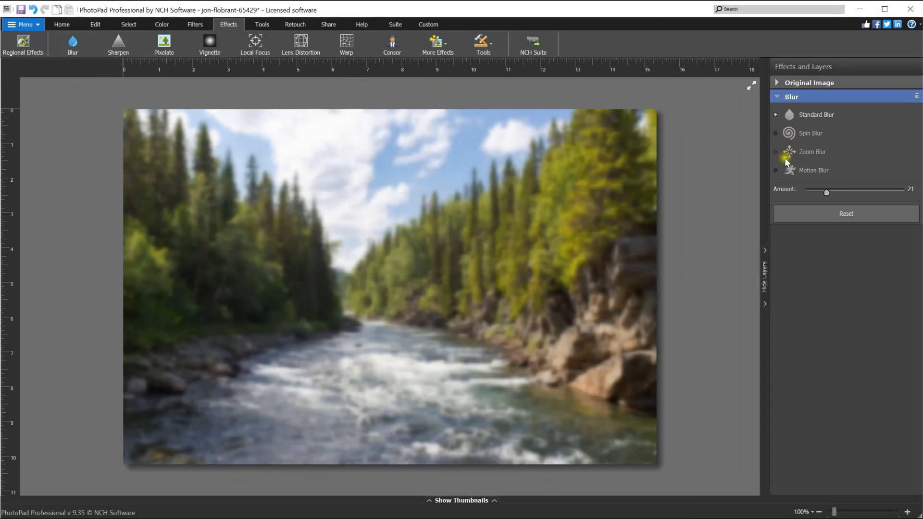
left_click(777, 155)
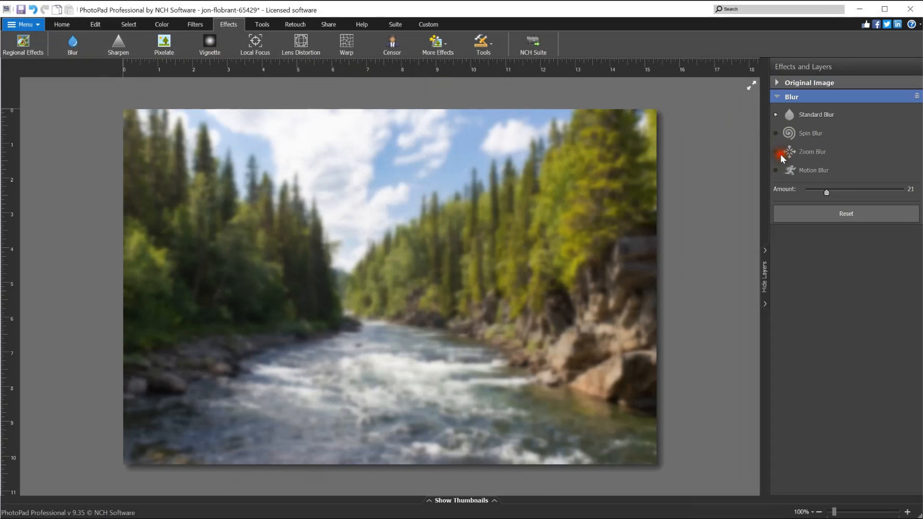
left_click(777, 152)
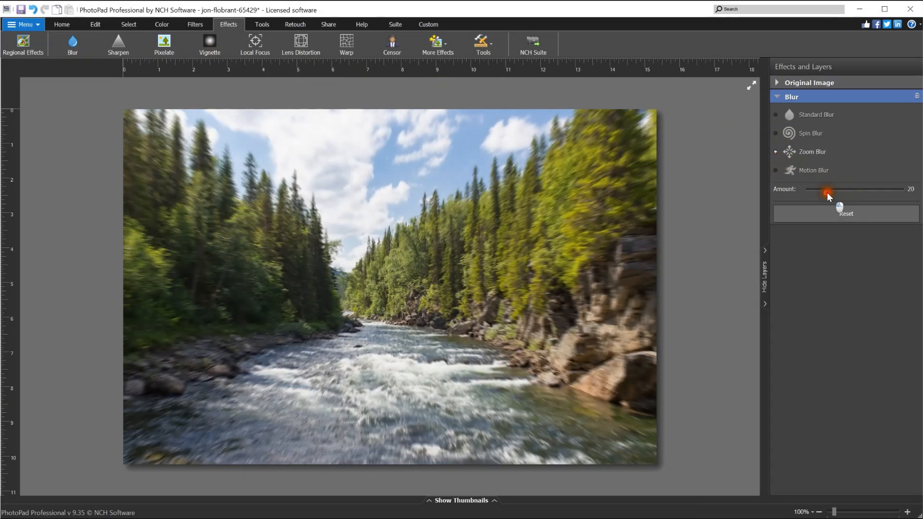
left_click_drag(829, 189, 821, 189)
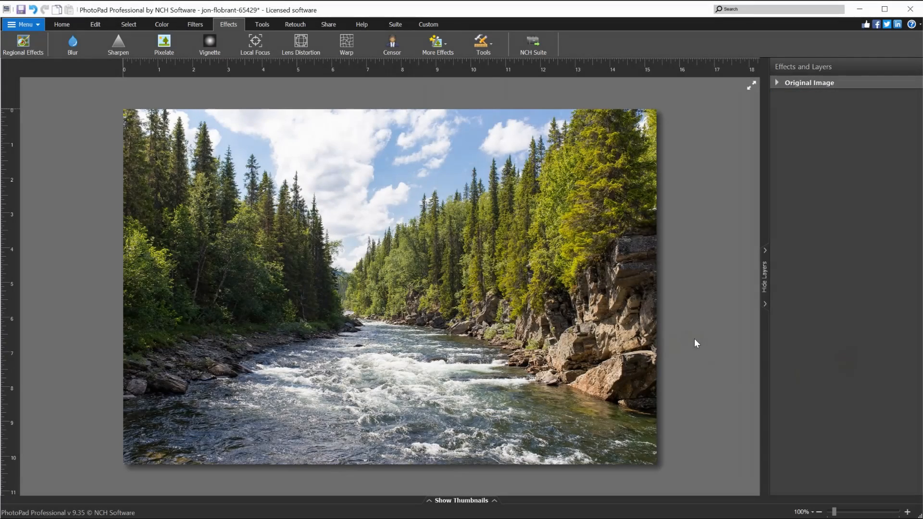
Add a Sharpen layer at amount 31 with Use Advanced Settings ticked
left_click(117, 45)
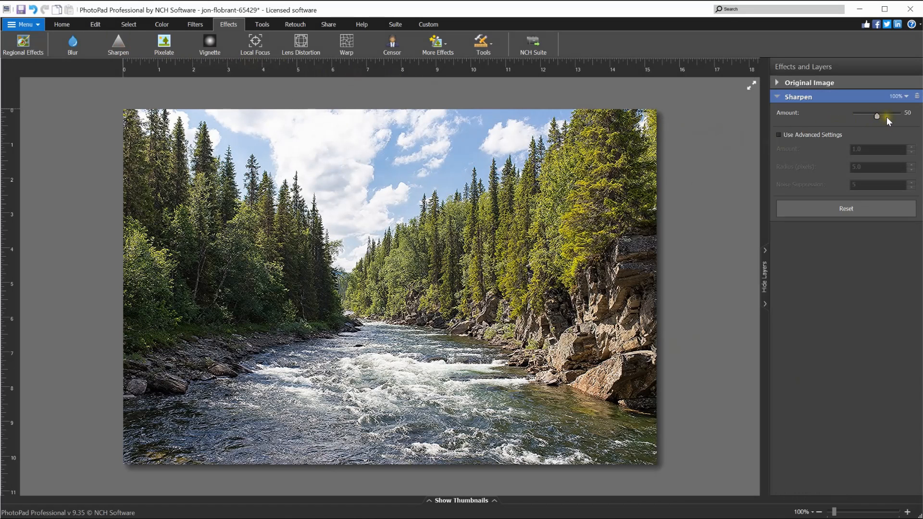
left_click_drag(877, 117, 872, 117)
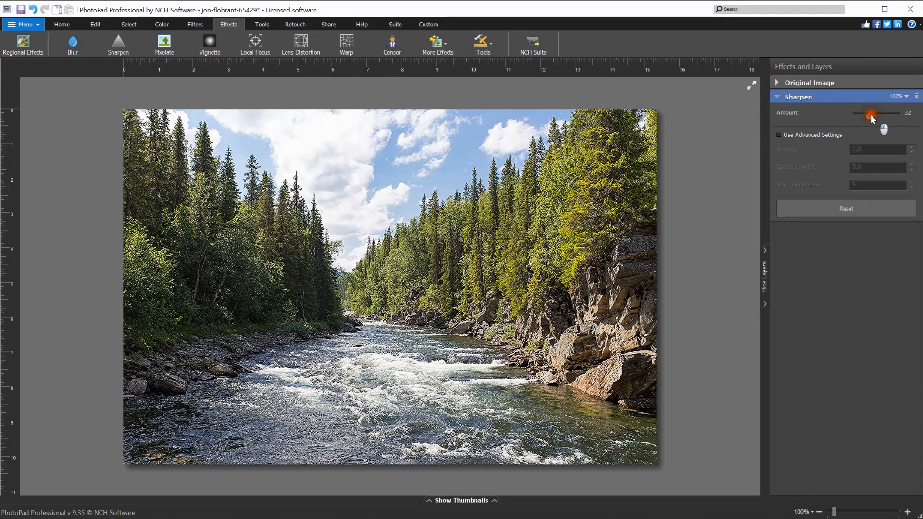
left_click_drag(873, 115, 867, 115)
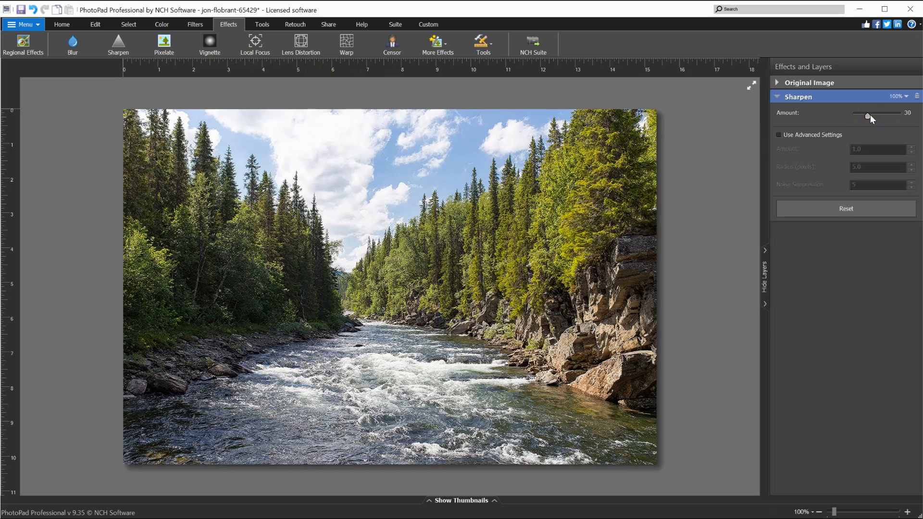
left_click_drag(868, 117, 871, 116)
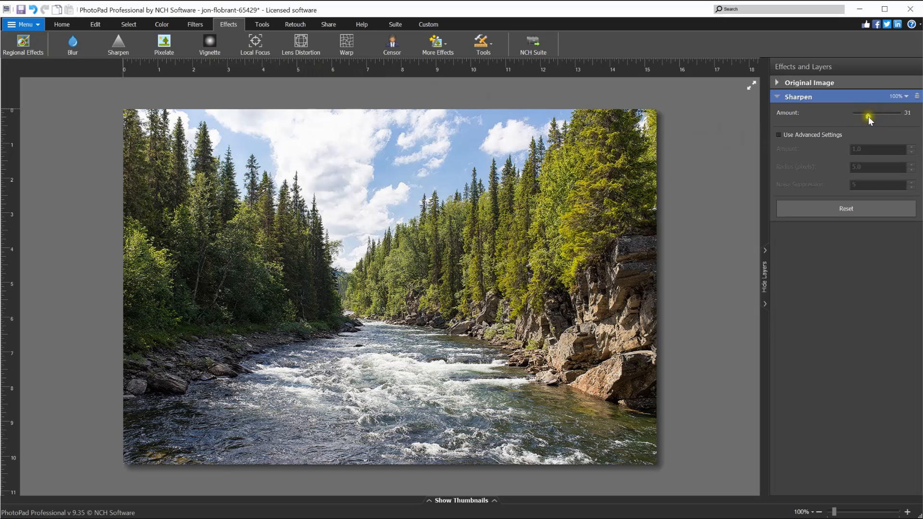
left_click(779, 134)
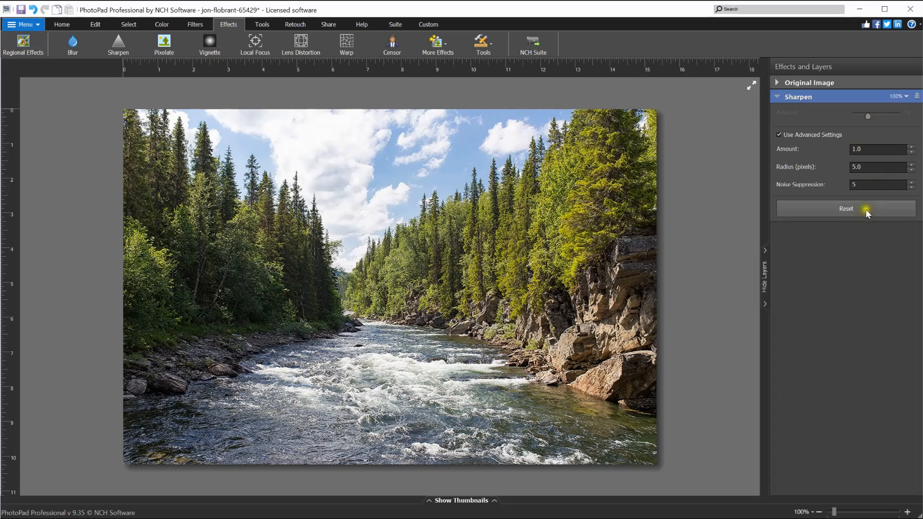
left_click(846, 209)
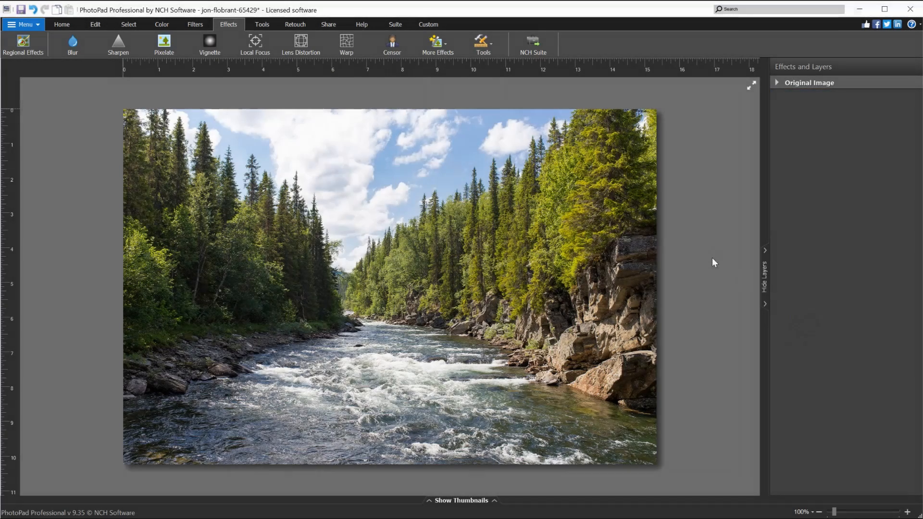
left_click(163, 43)
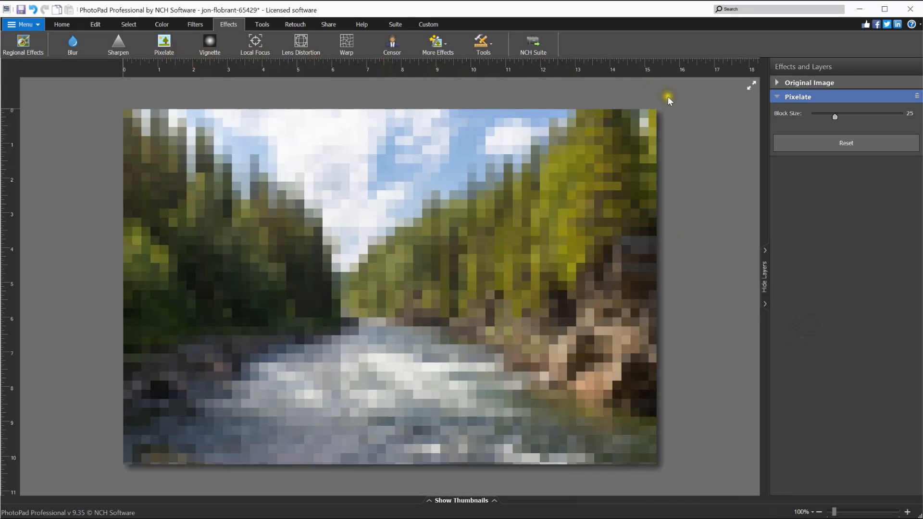
mouse_move(717, 226)
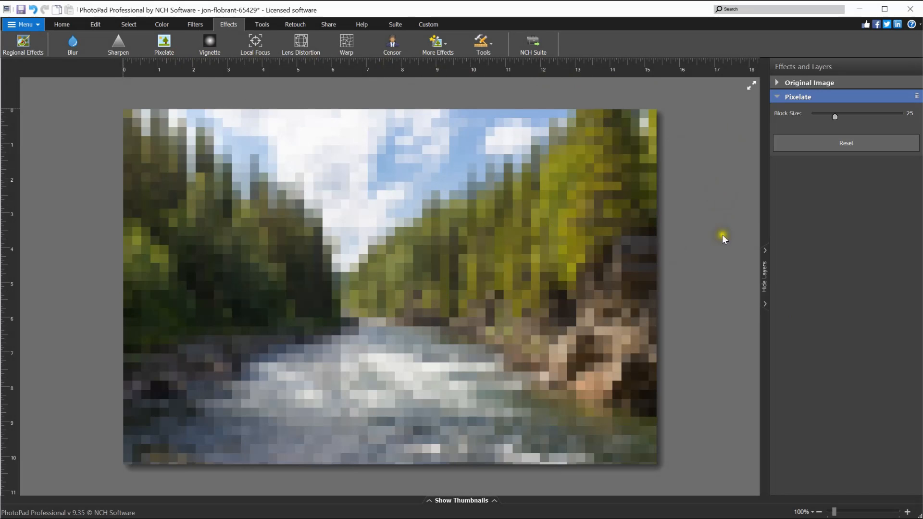
mouse_move(835, 120)
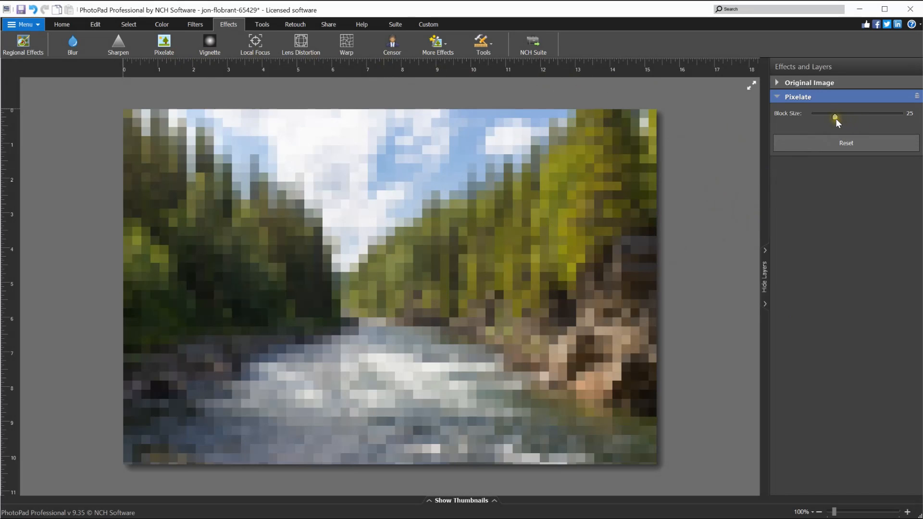
left_click_drag(834, 117, 820, 116)
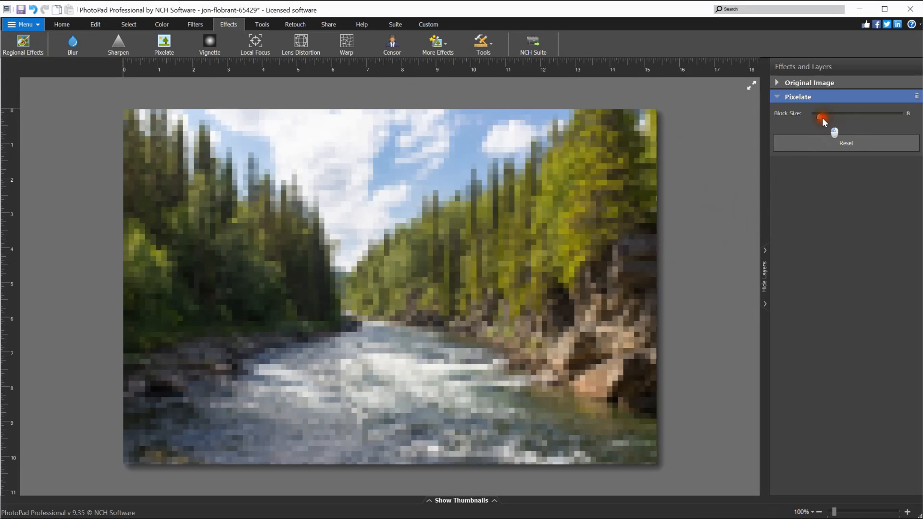
left_click_drag(820, 117, 849, 117)
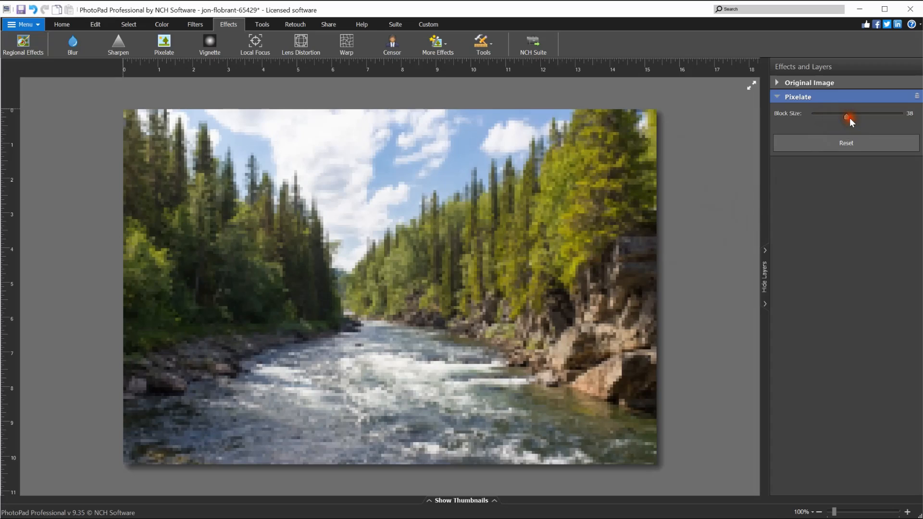
left_click_drag(850, 116, 846, 116)
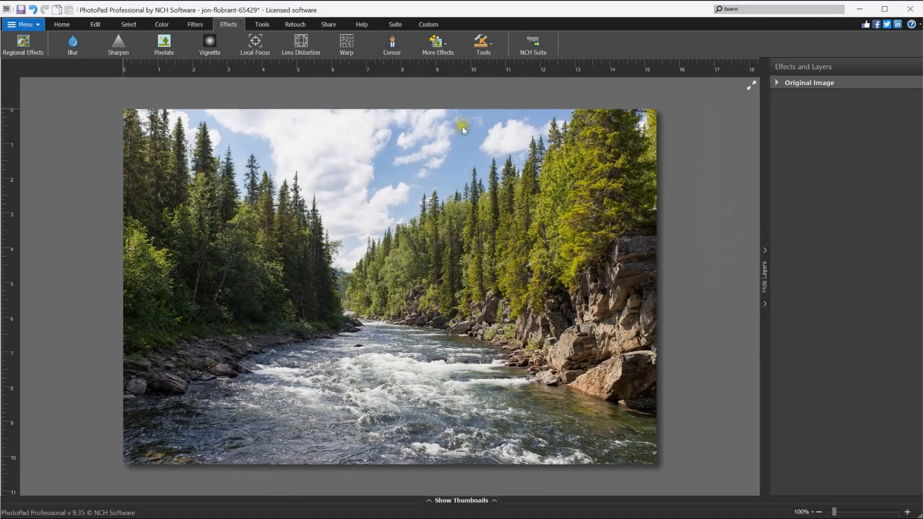
left_click(208, 43)
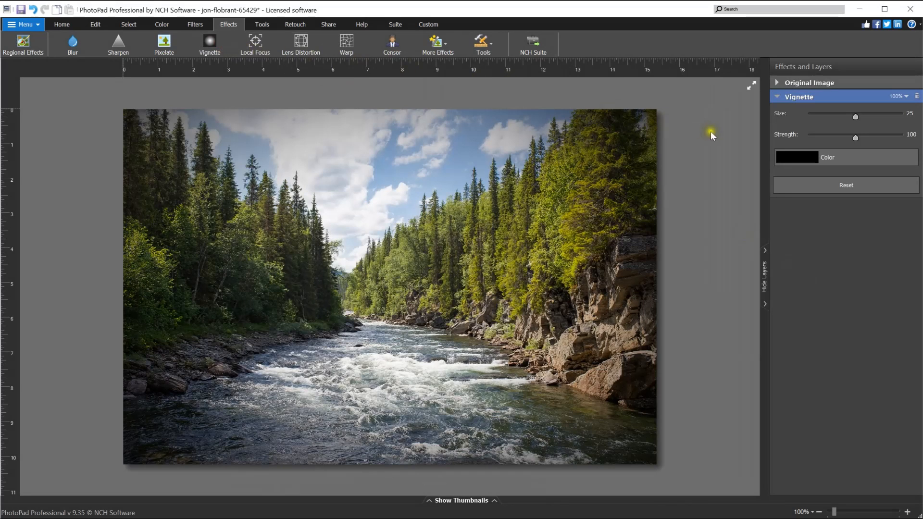
mouse_move(394, 469)
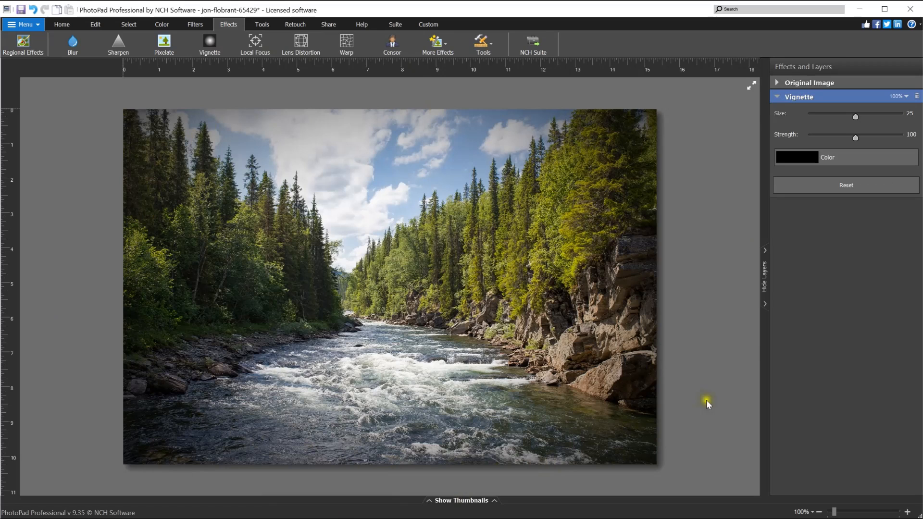
mouse_move(721, 185)
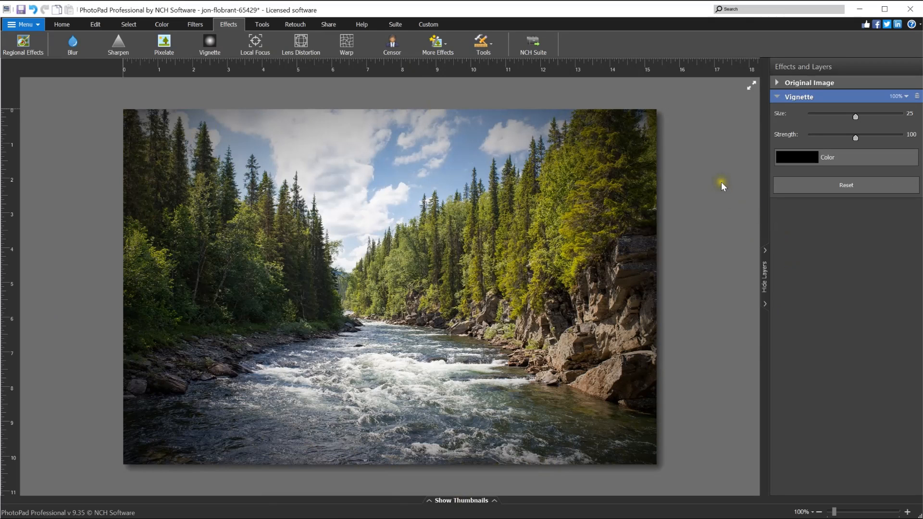
mouse_move(740, 221)
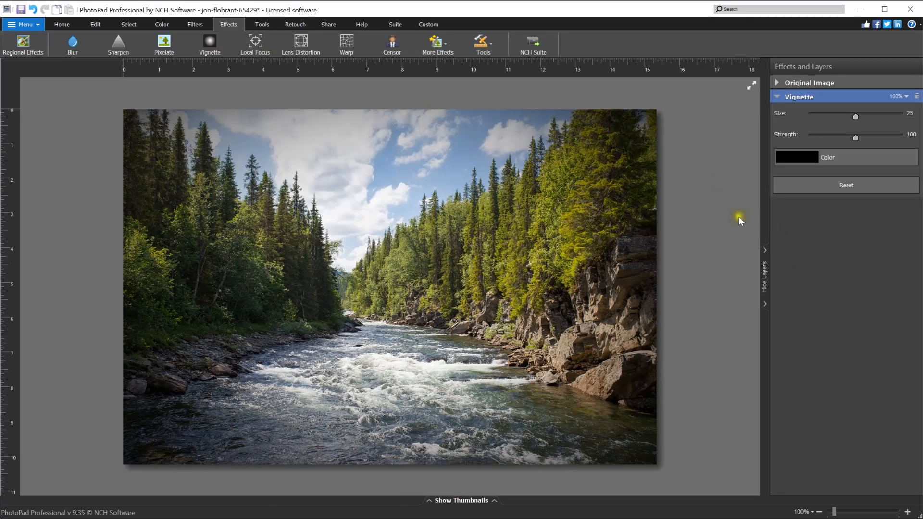
mouse_move(855, 117)
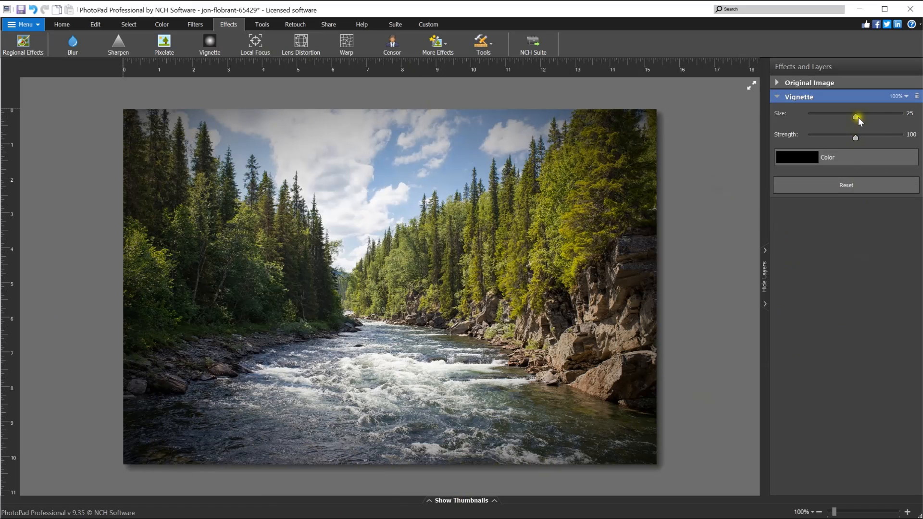
left_click_drag(856, 117, 839, 118)
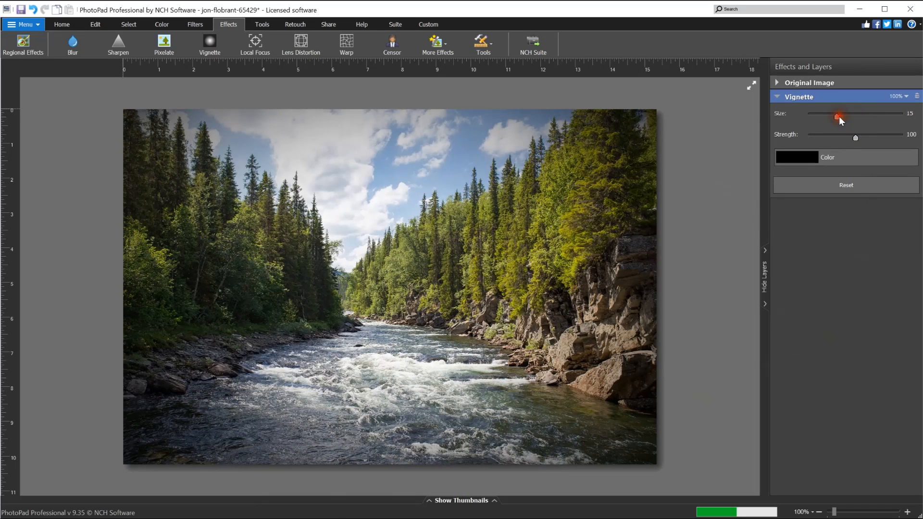
left_click_drag(855, 137, 862, 138)
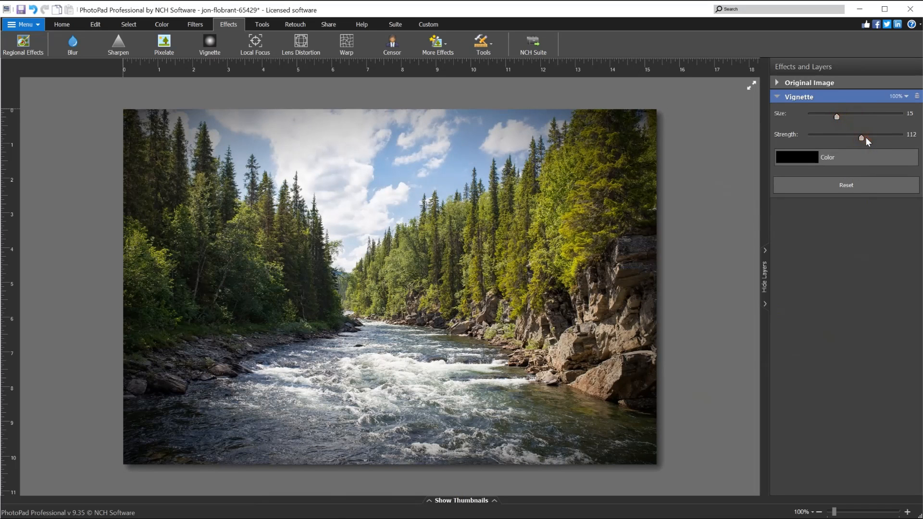
left_click(797, 157)
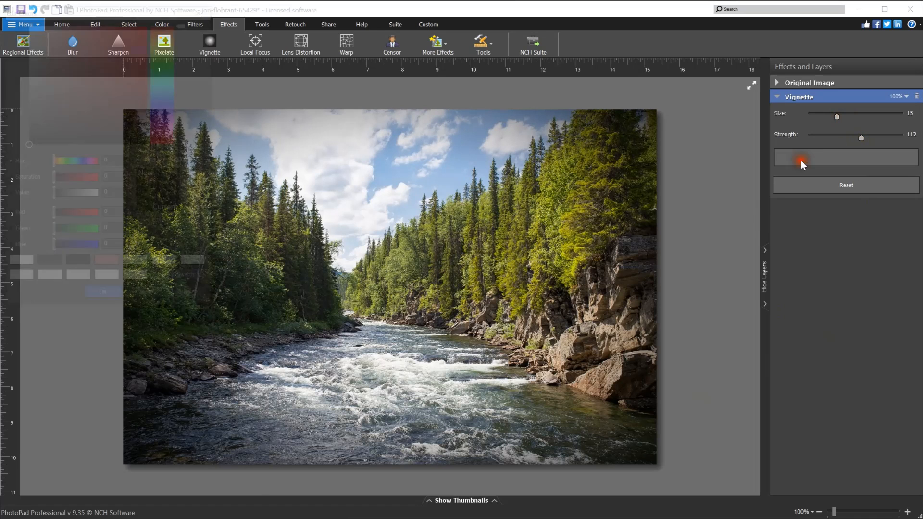
left_click(799, 157)
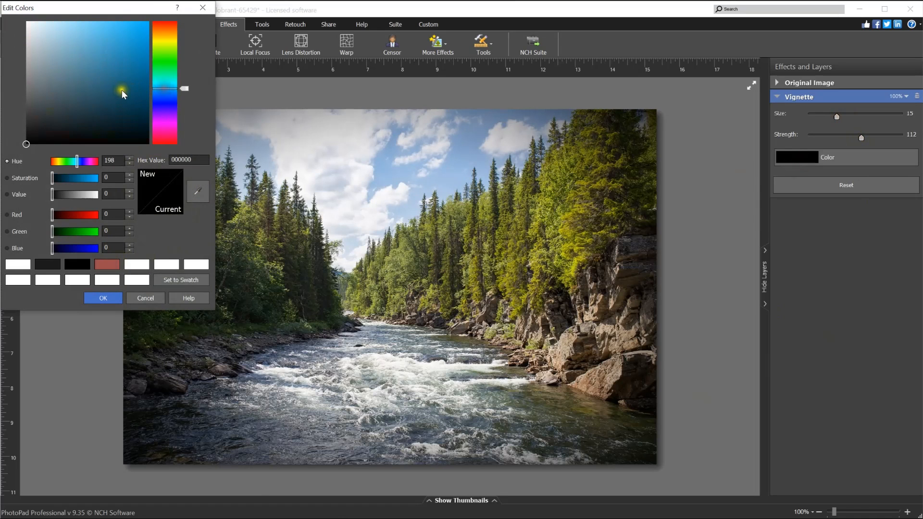
left_click(103, 298)
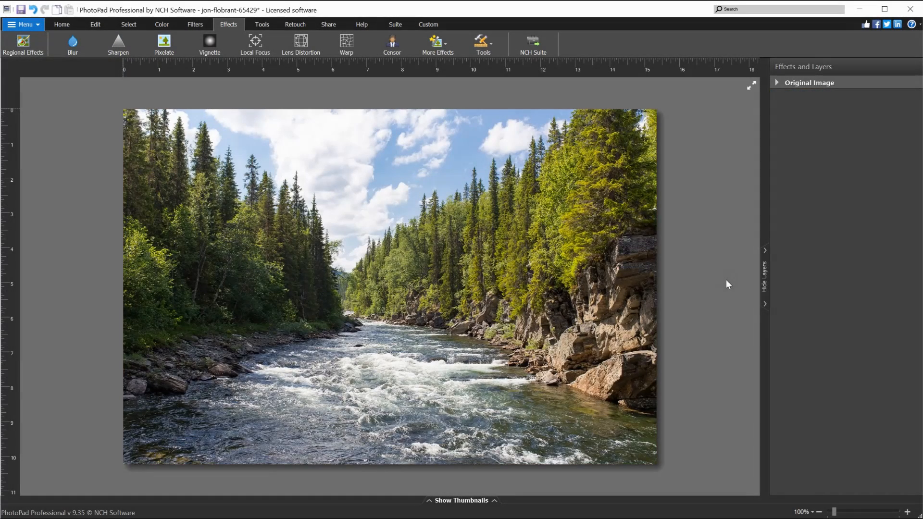
Add a Local Focus layer set to Zoom Blur at amount 19, tightening the focus ring around the river
left_click(254, 38)
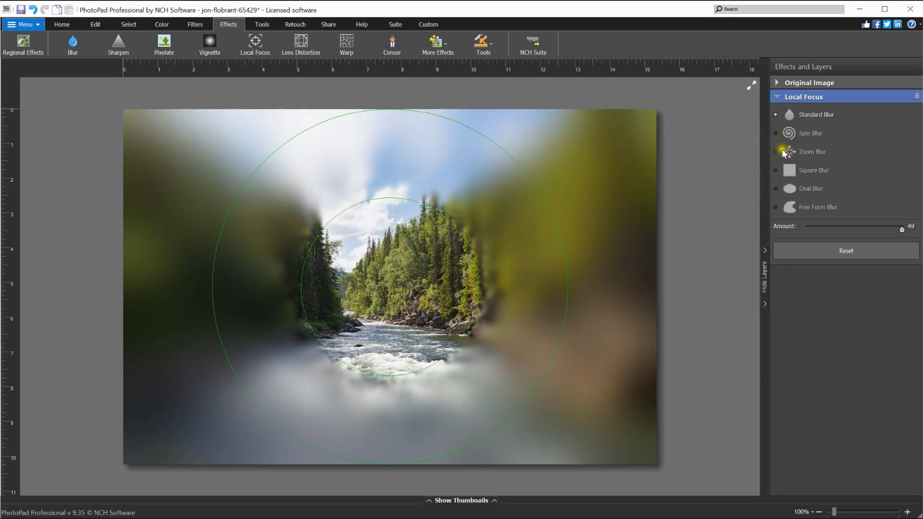
left_click(777, 152)
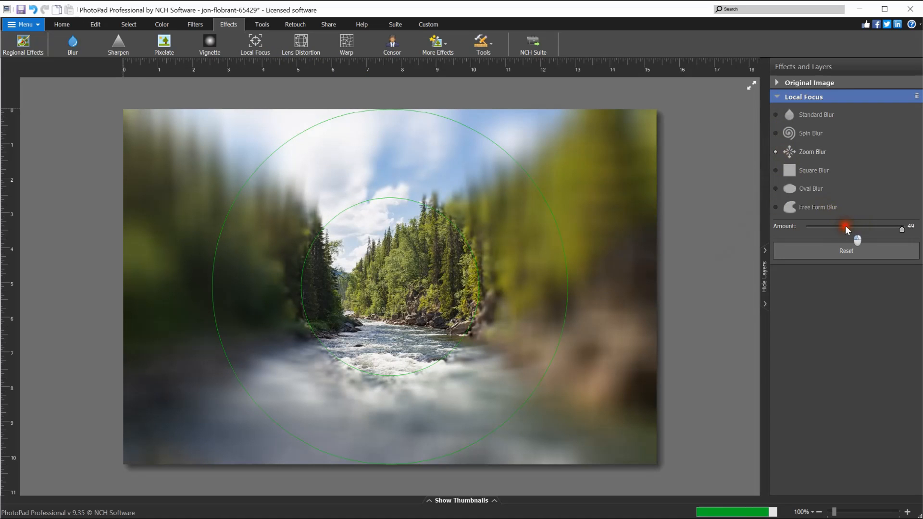
left_click_drag(847, 226, 846, 227)
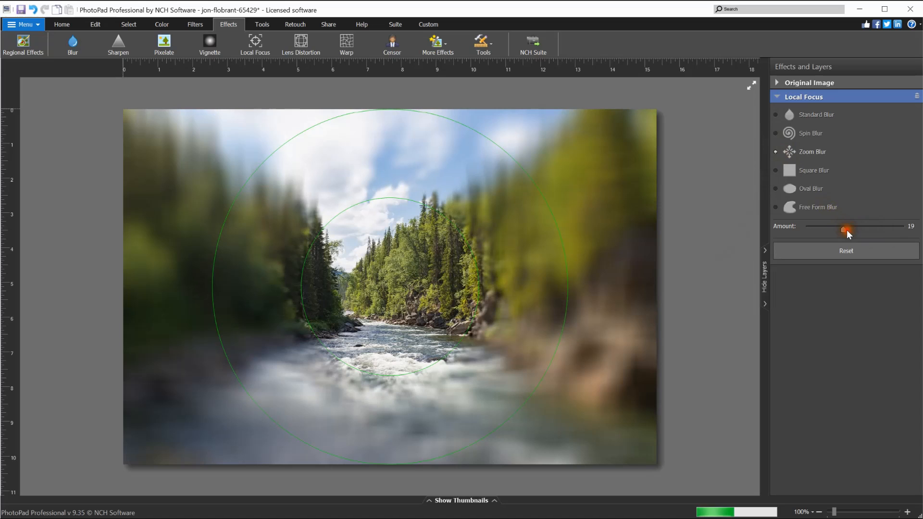
left_click_drag(848, 229, 843, 229)
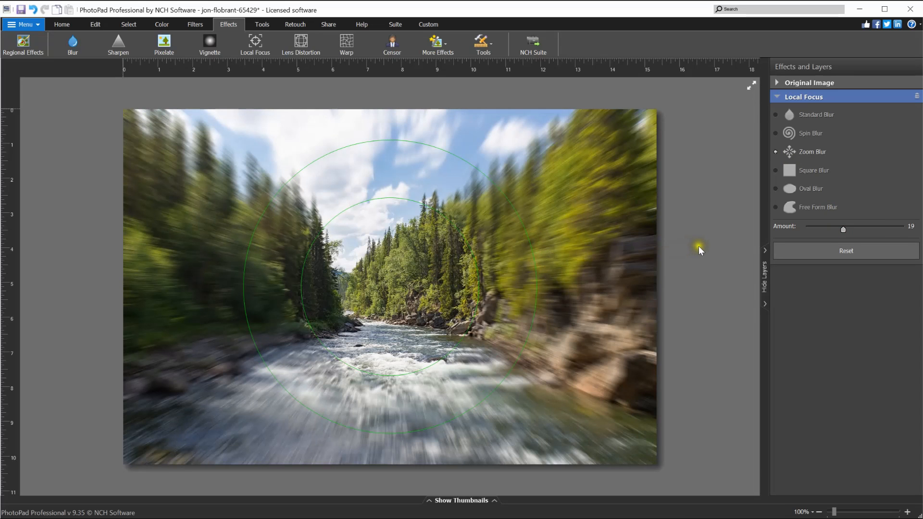
mouse_move(483, 268)
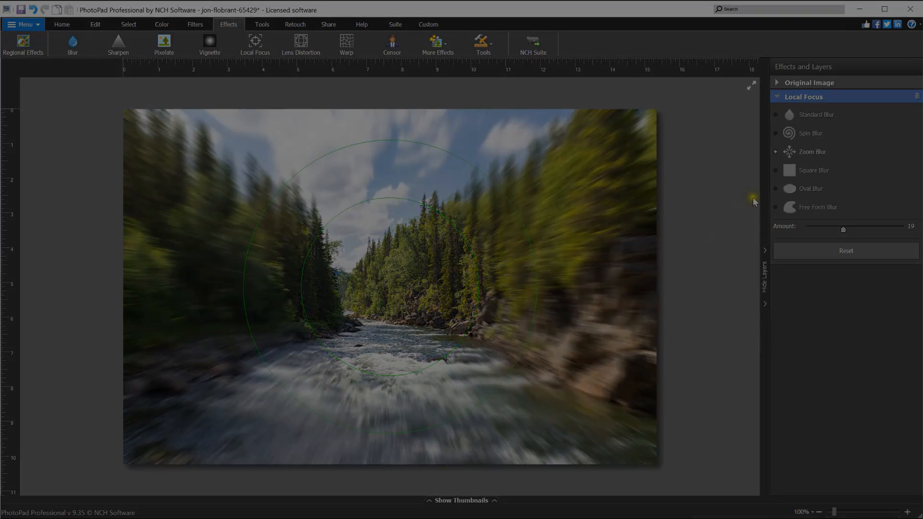
Add an Auto Fix layer and a Cartoon layer from the More Effects gallery
left_click(437, 39)
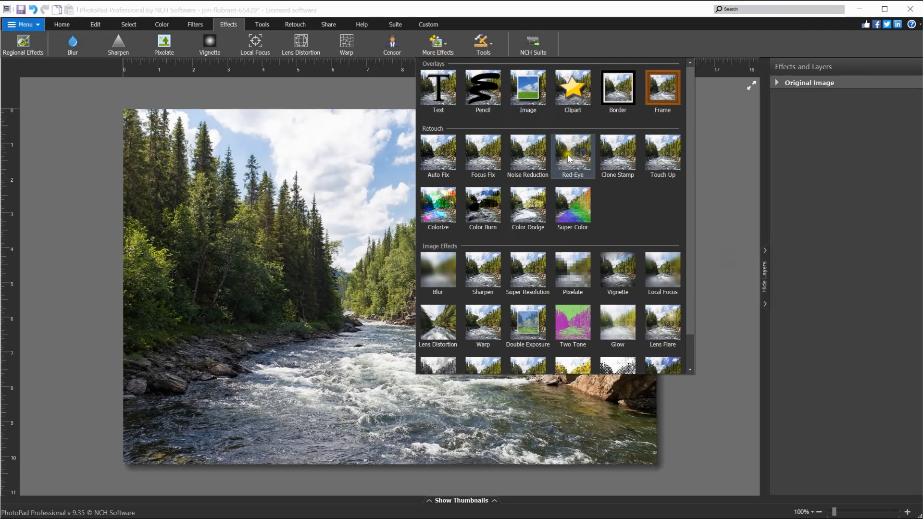
mouse_move(513, 286)
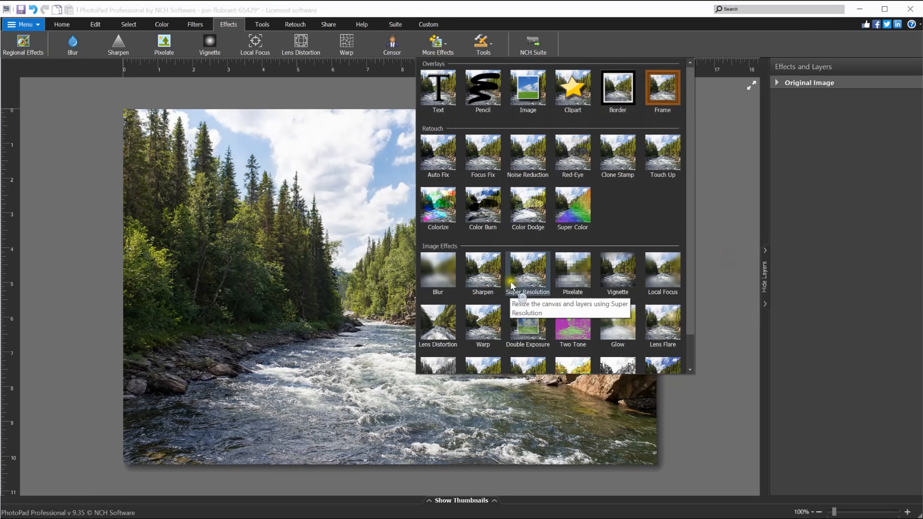
left_click(438, 154)
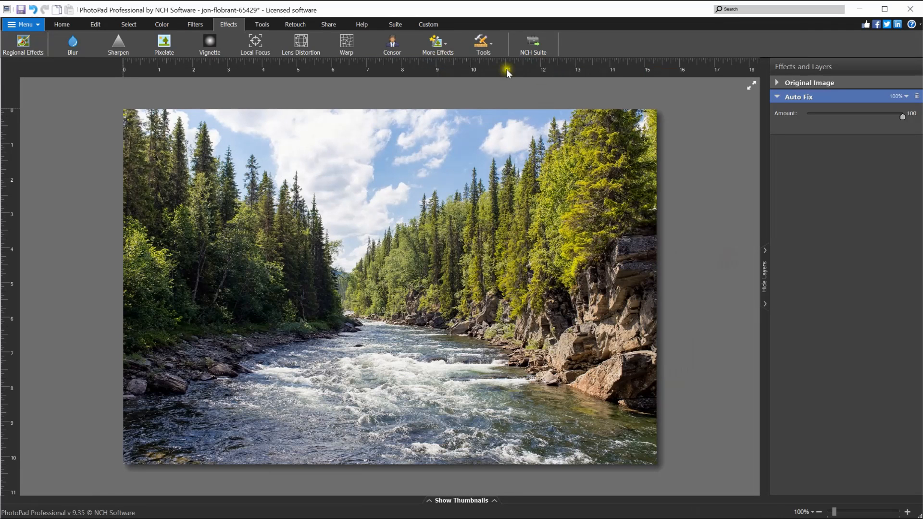
left_click(437, 40)
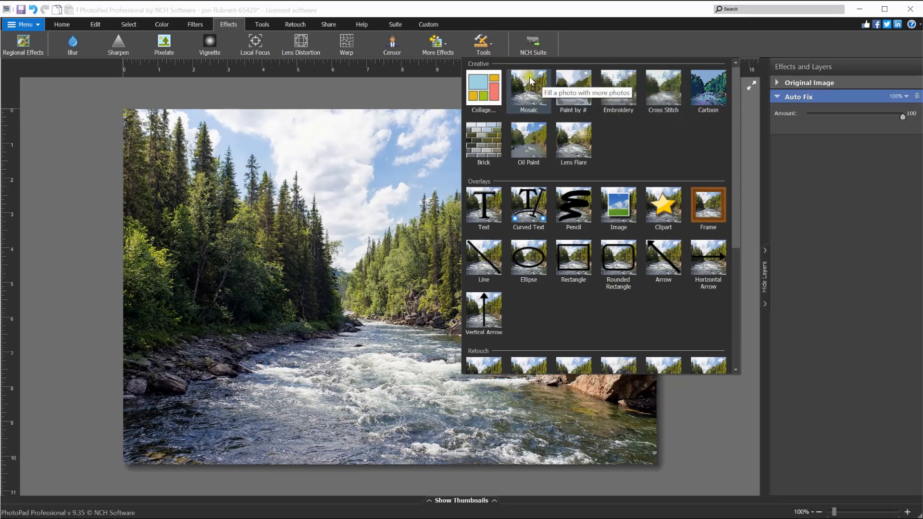
left_click(708, 87)
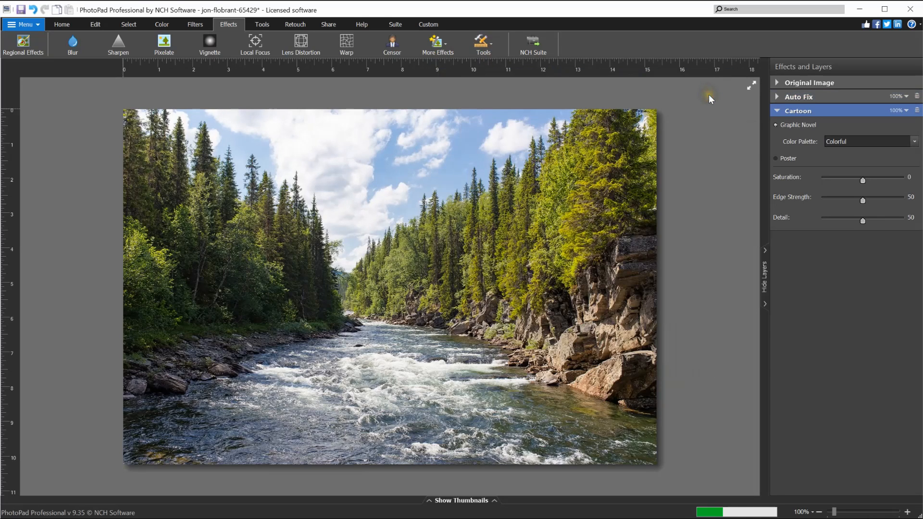